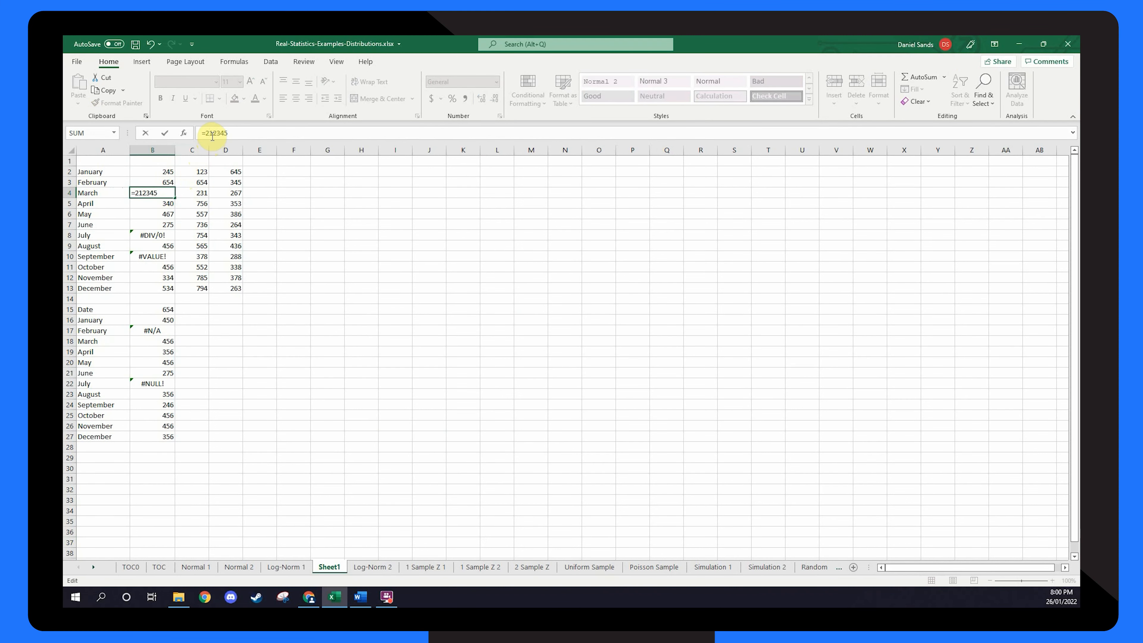
- Commit 212 as March's value and rewrite July's #DIV/0! formula to =C8/8
key(Enter)
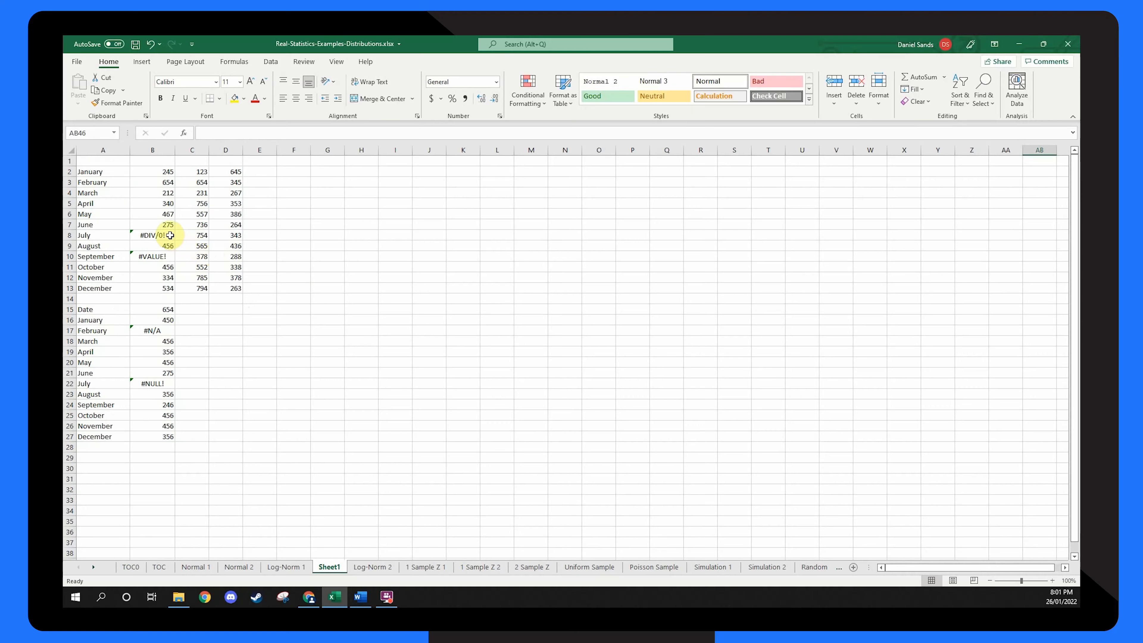
double_click(153, 235)
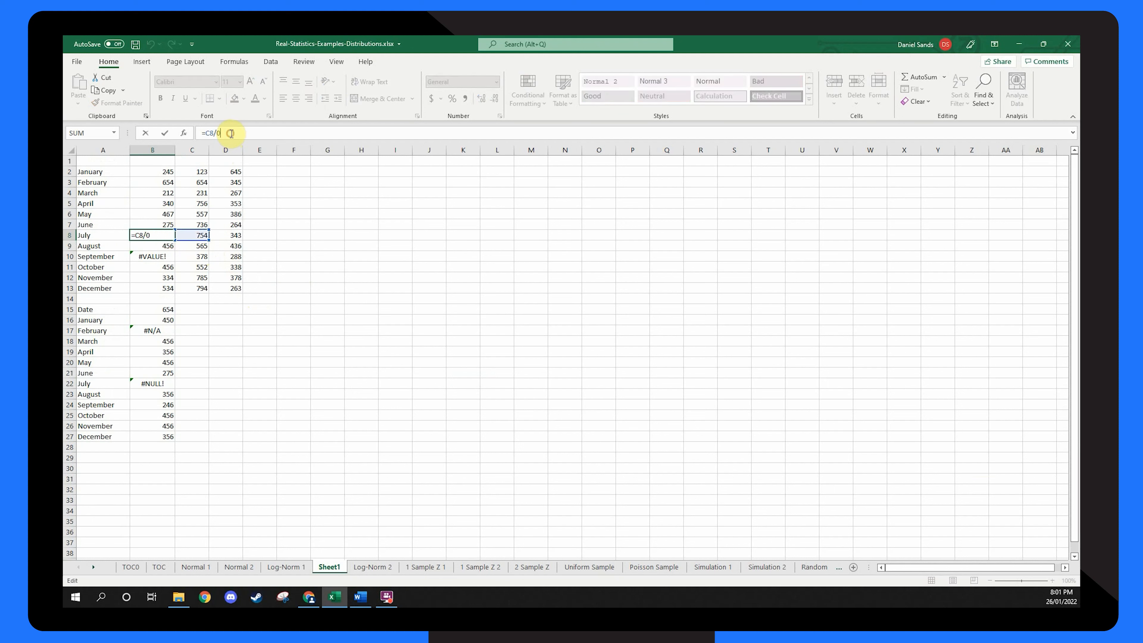
text(8)
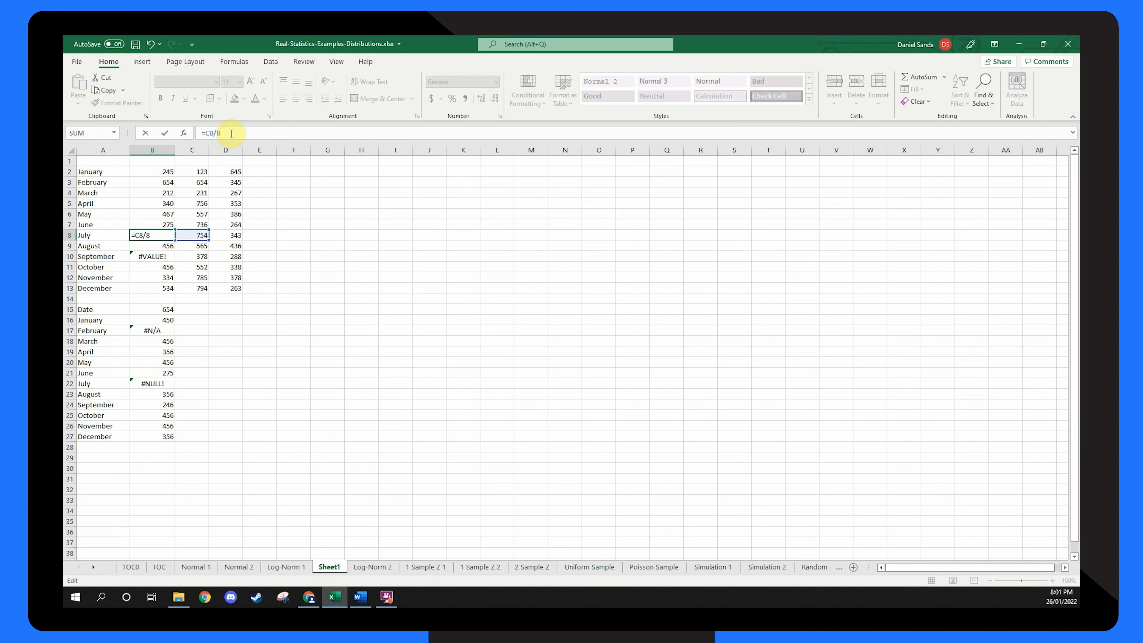